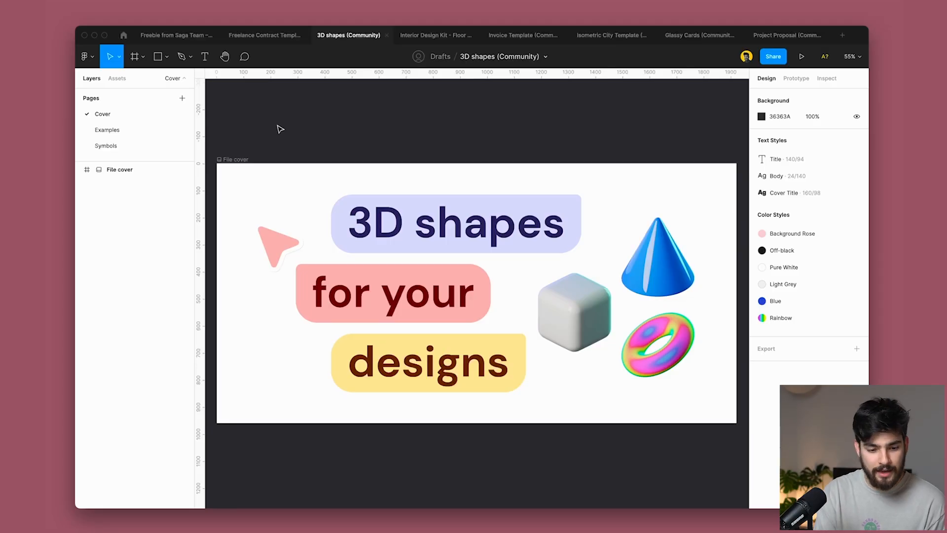
- Open the Symbols page to display the grid of colourful 3D shape variants
left_click(106, 146)
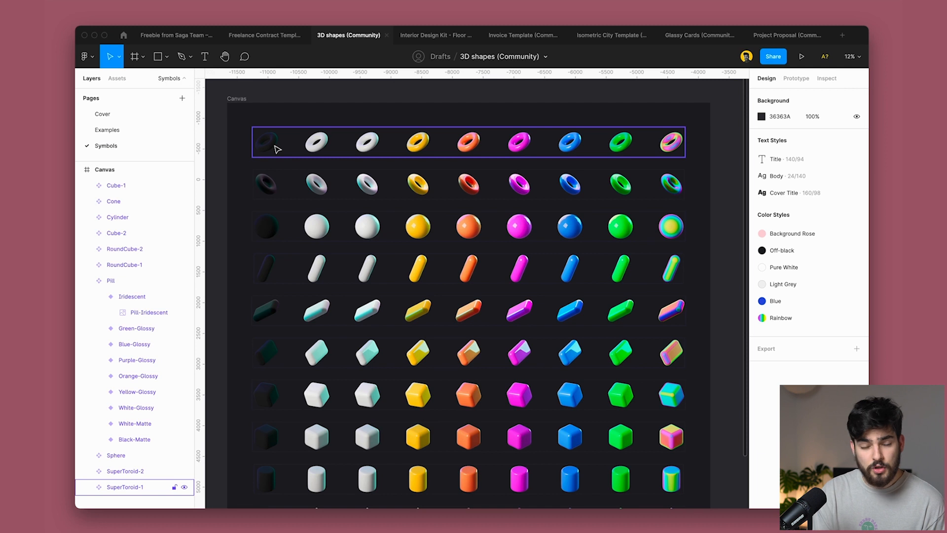